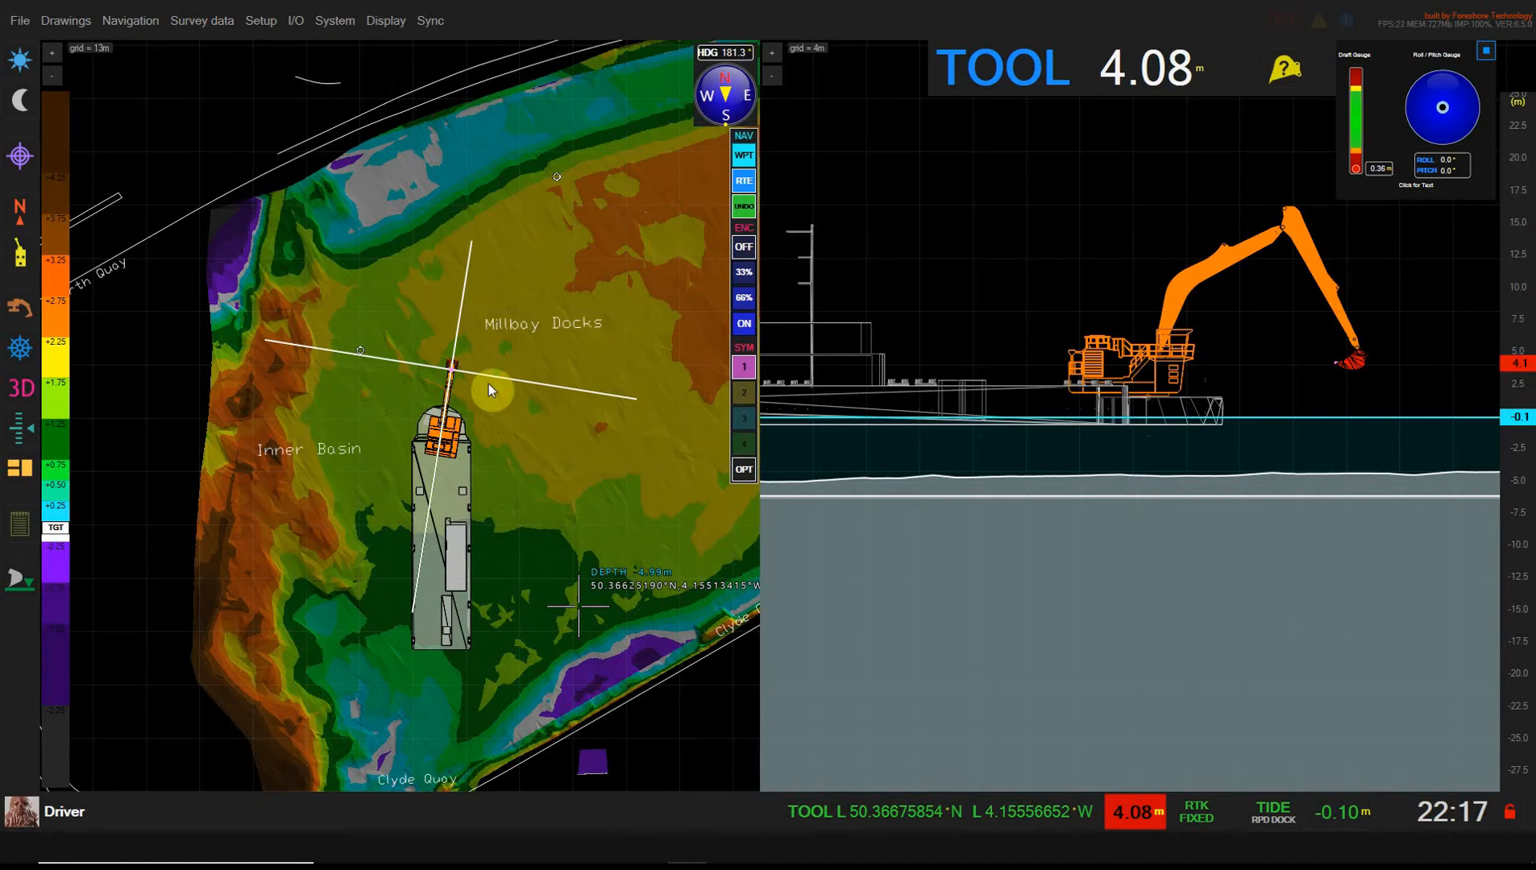
mouse_move(492, 443)
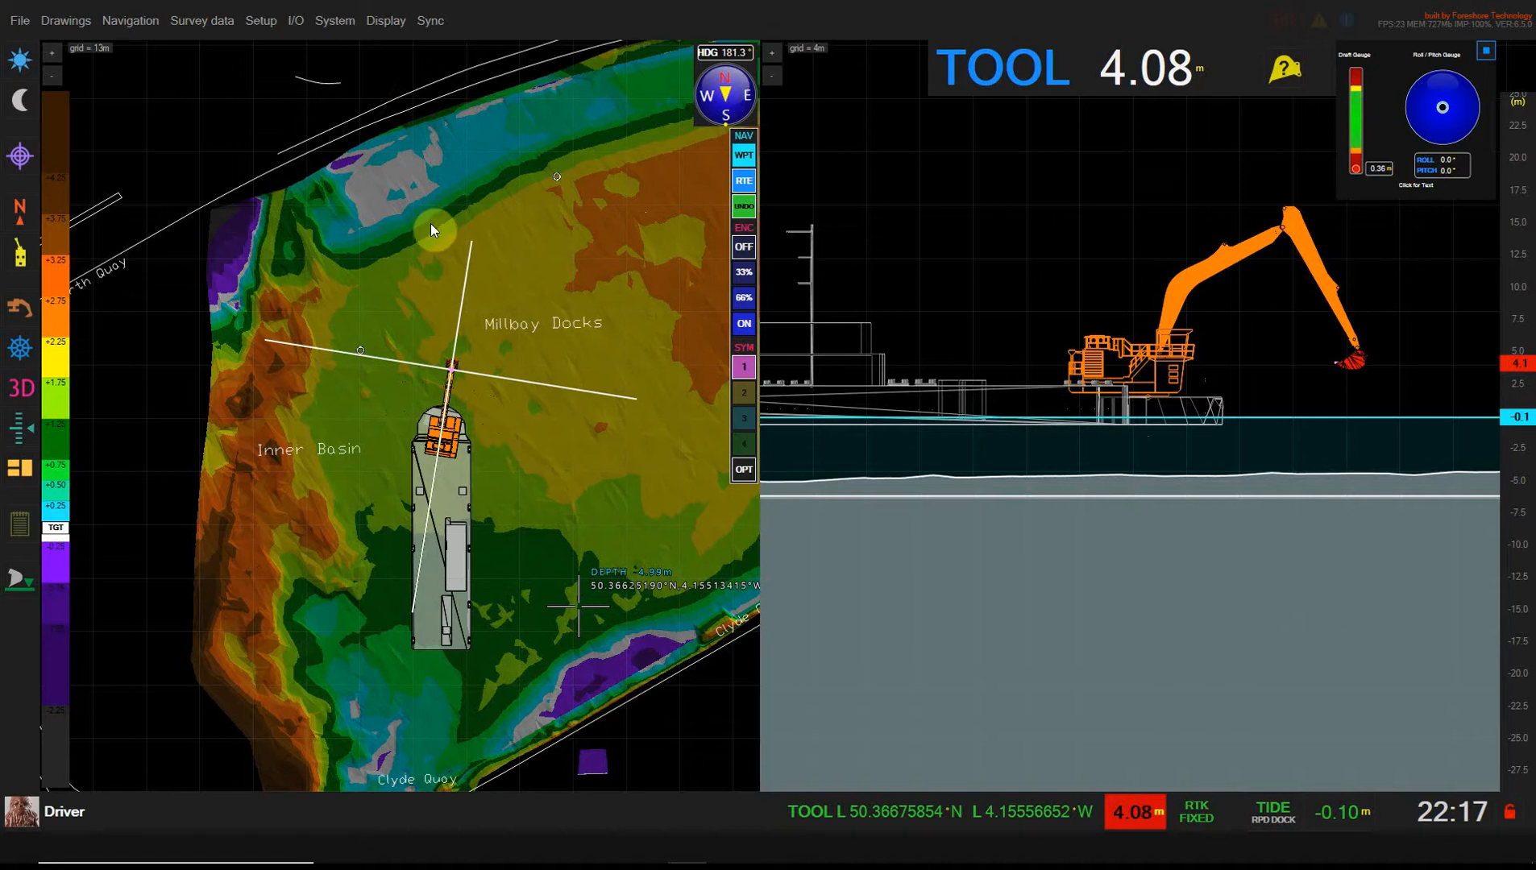
Tick Show Keel Clearance in Barge setup's Settings 2 tab, with 1.00 m under keel.
left_click(261, 20)
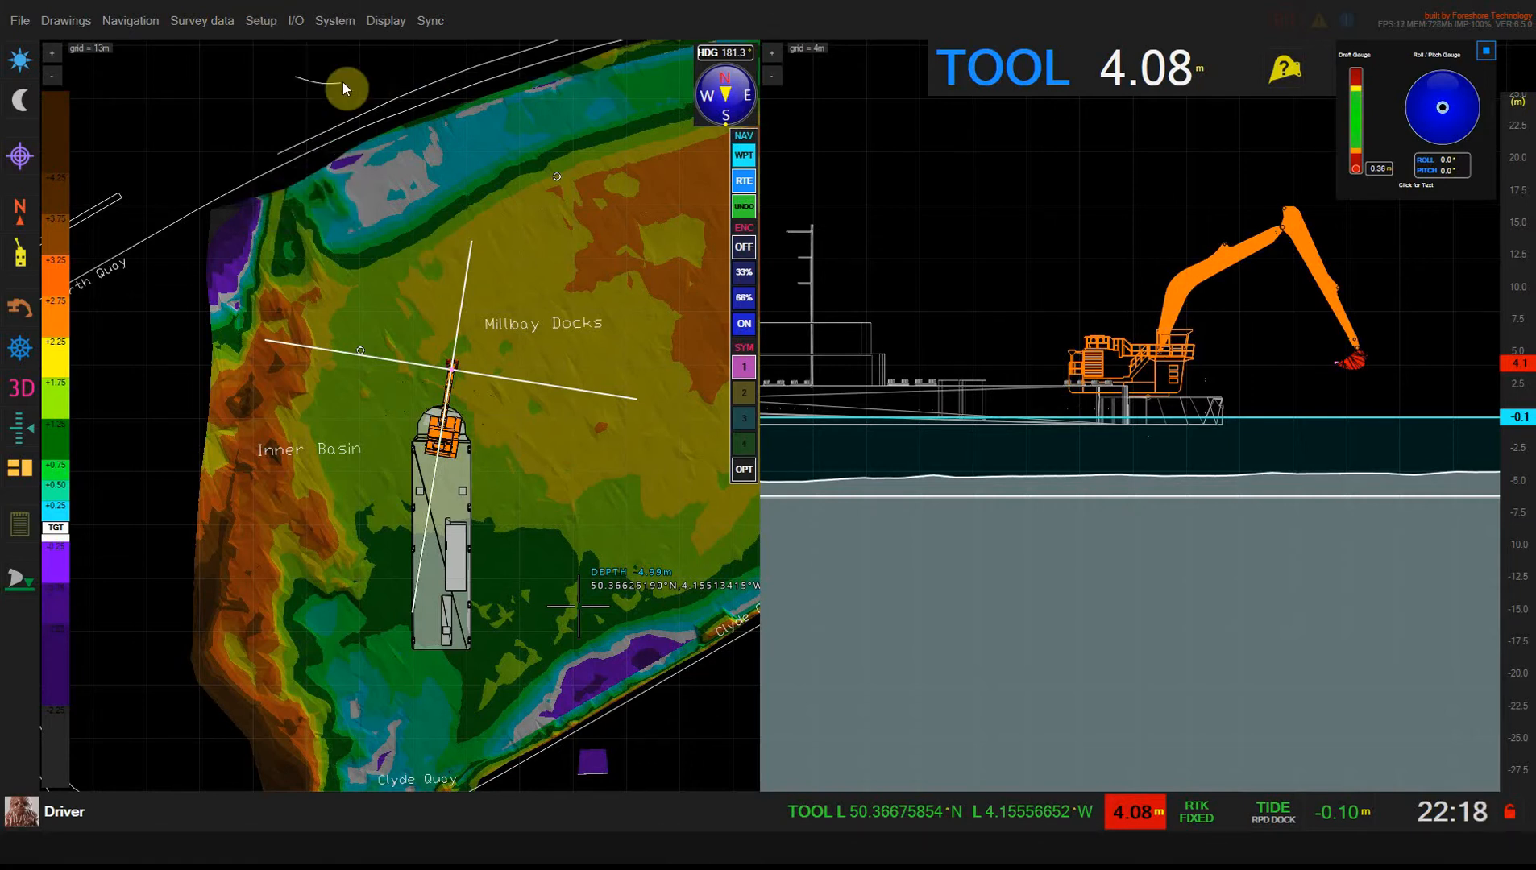
left_click(349, 202)
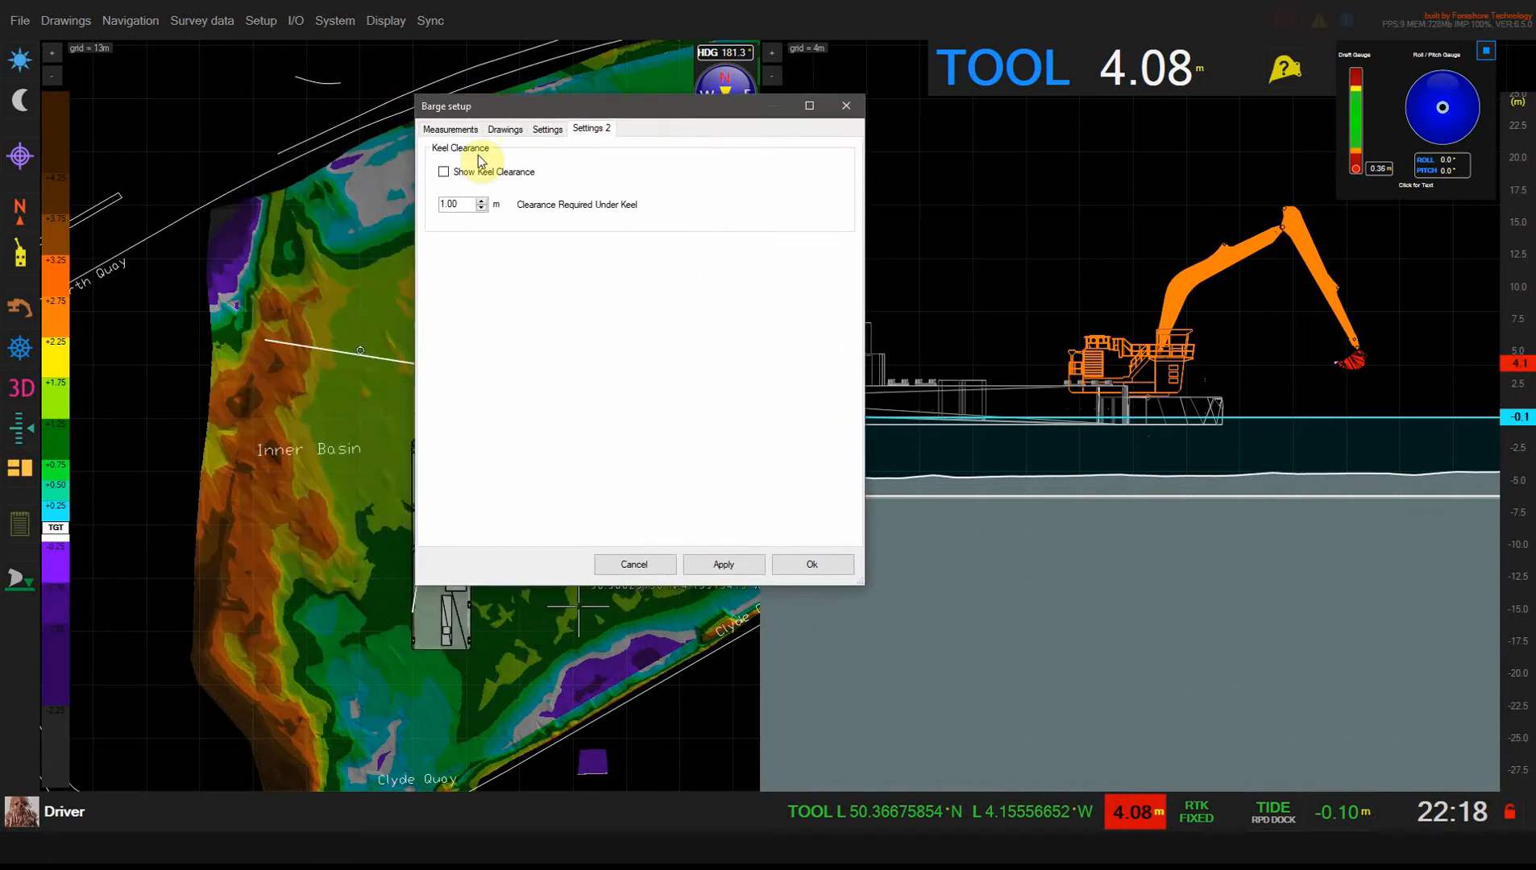
left_click(443, 171)
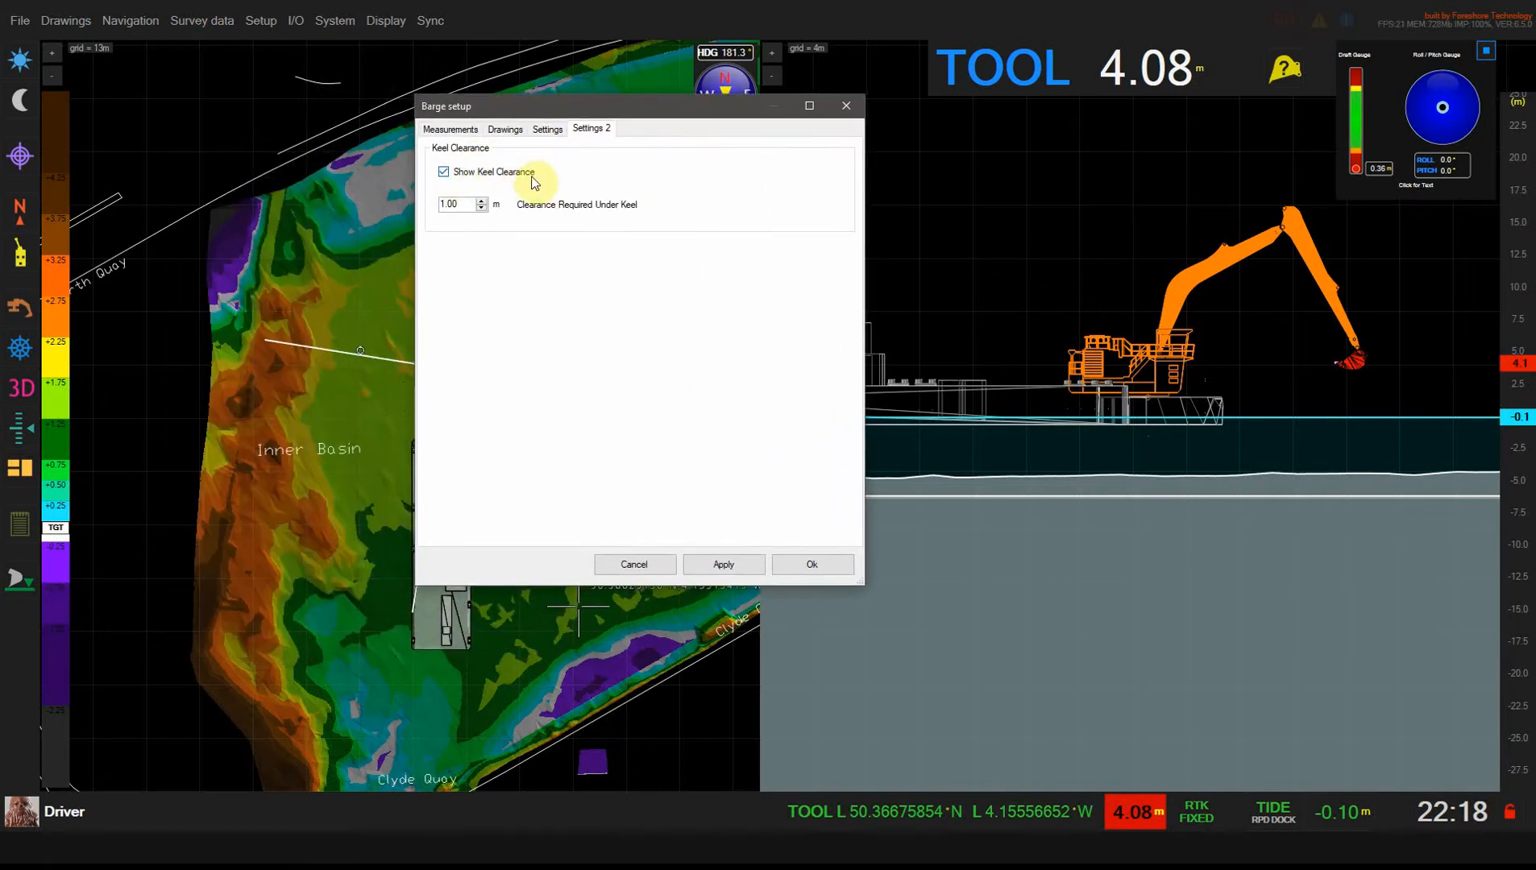
mouse_move(481, 252)
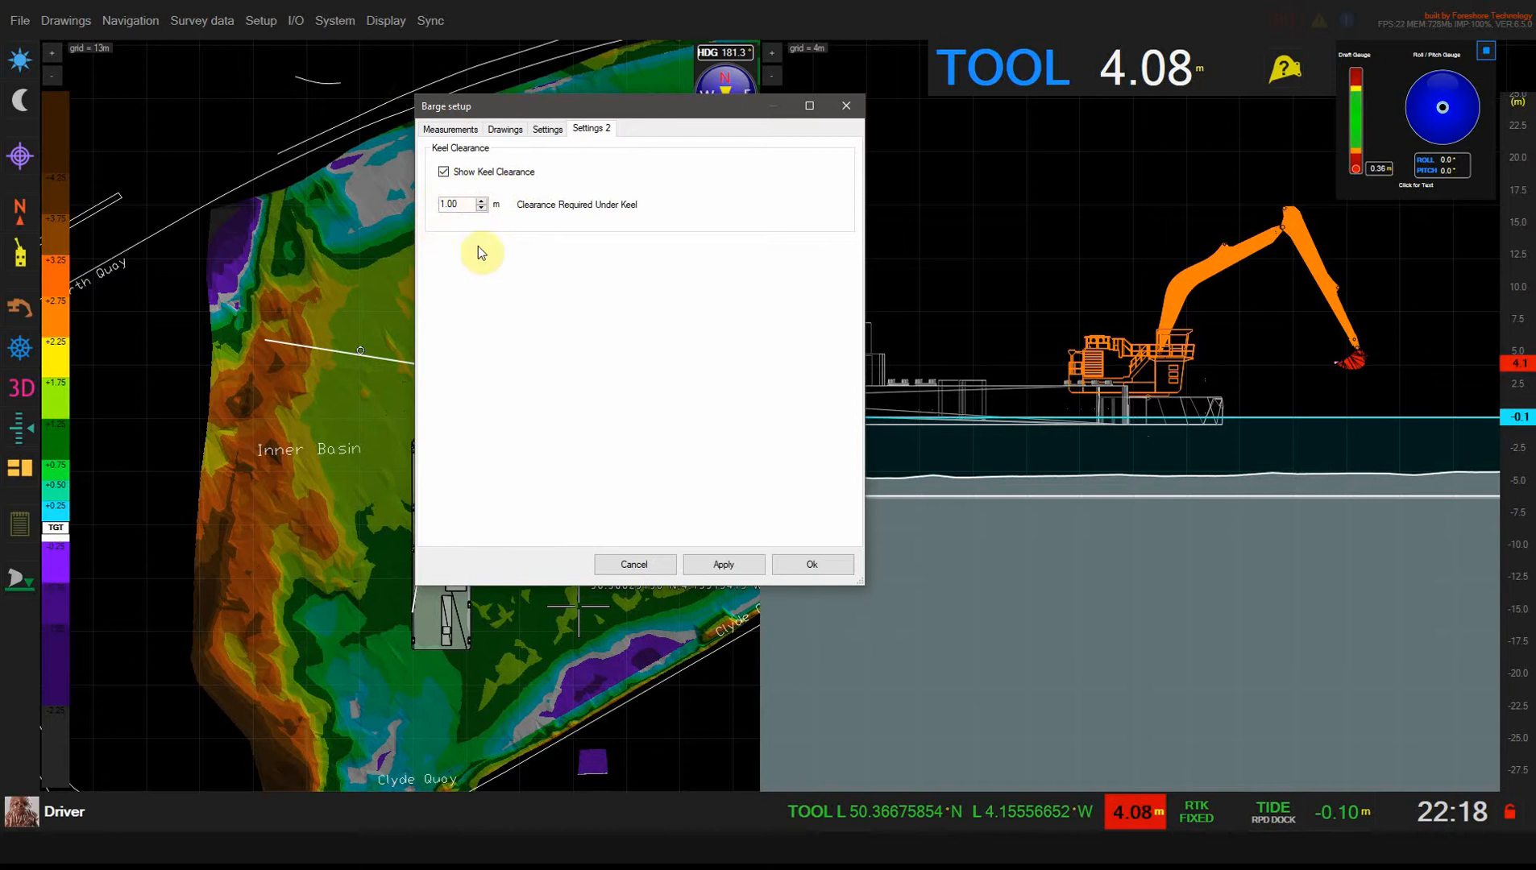
mouse_move(489, 260)
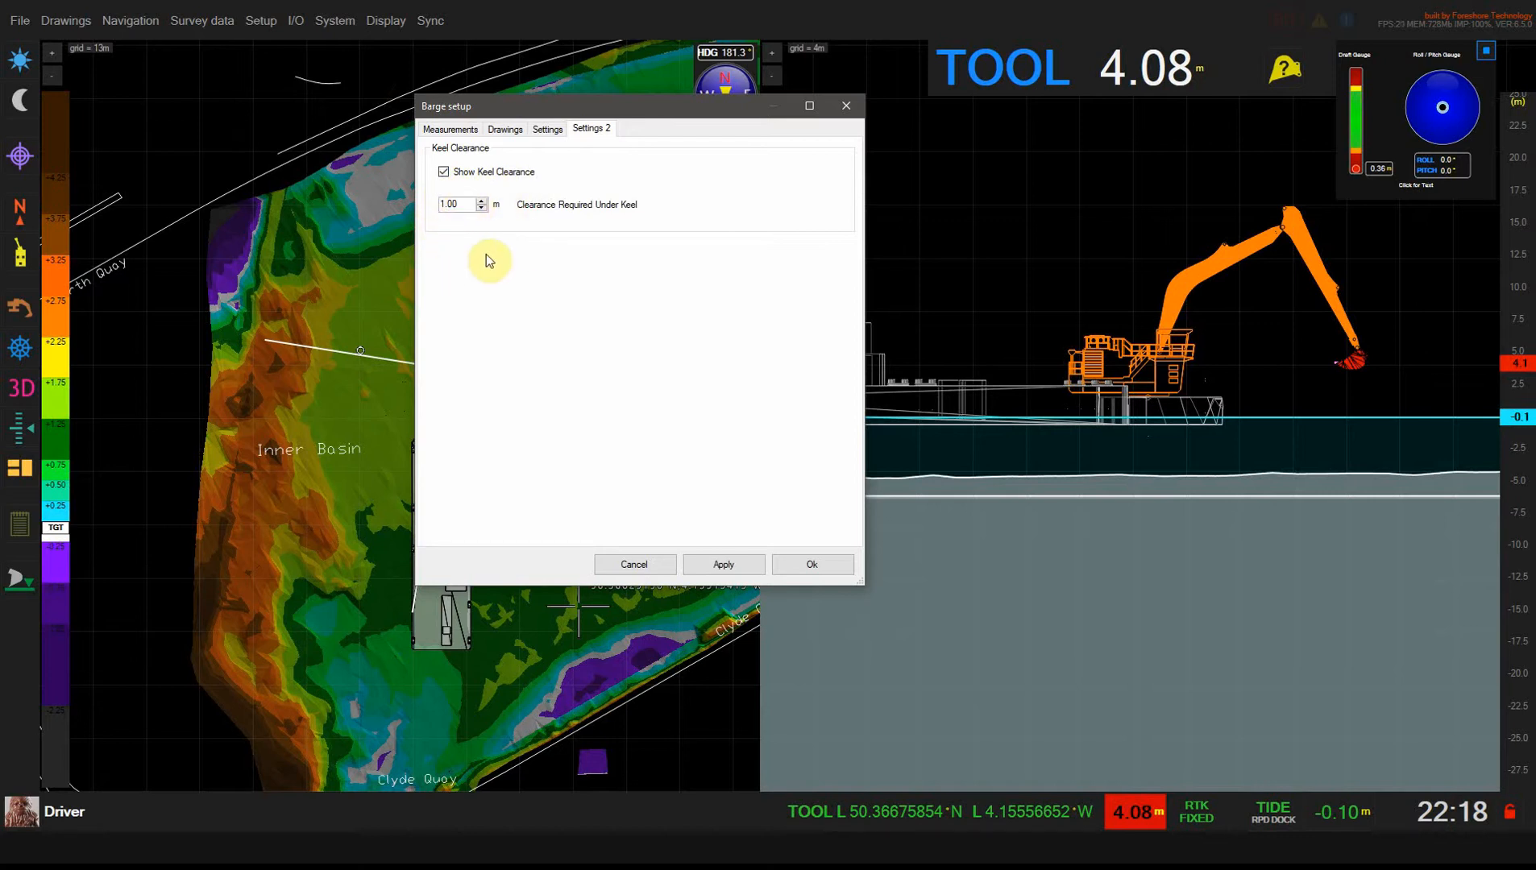
mouse_move(519, 267)
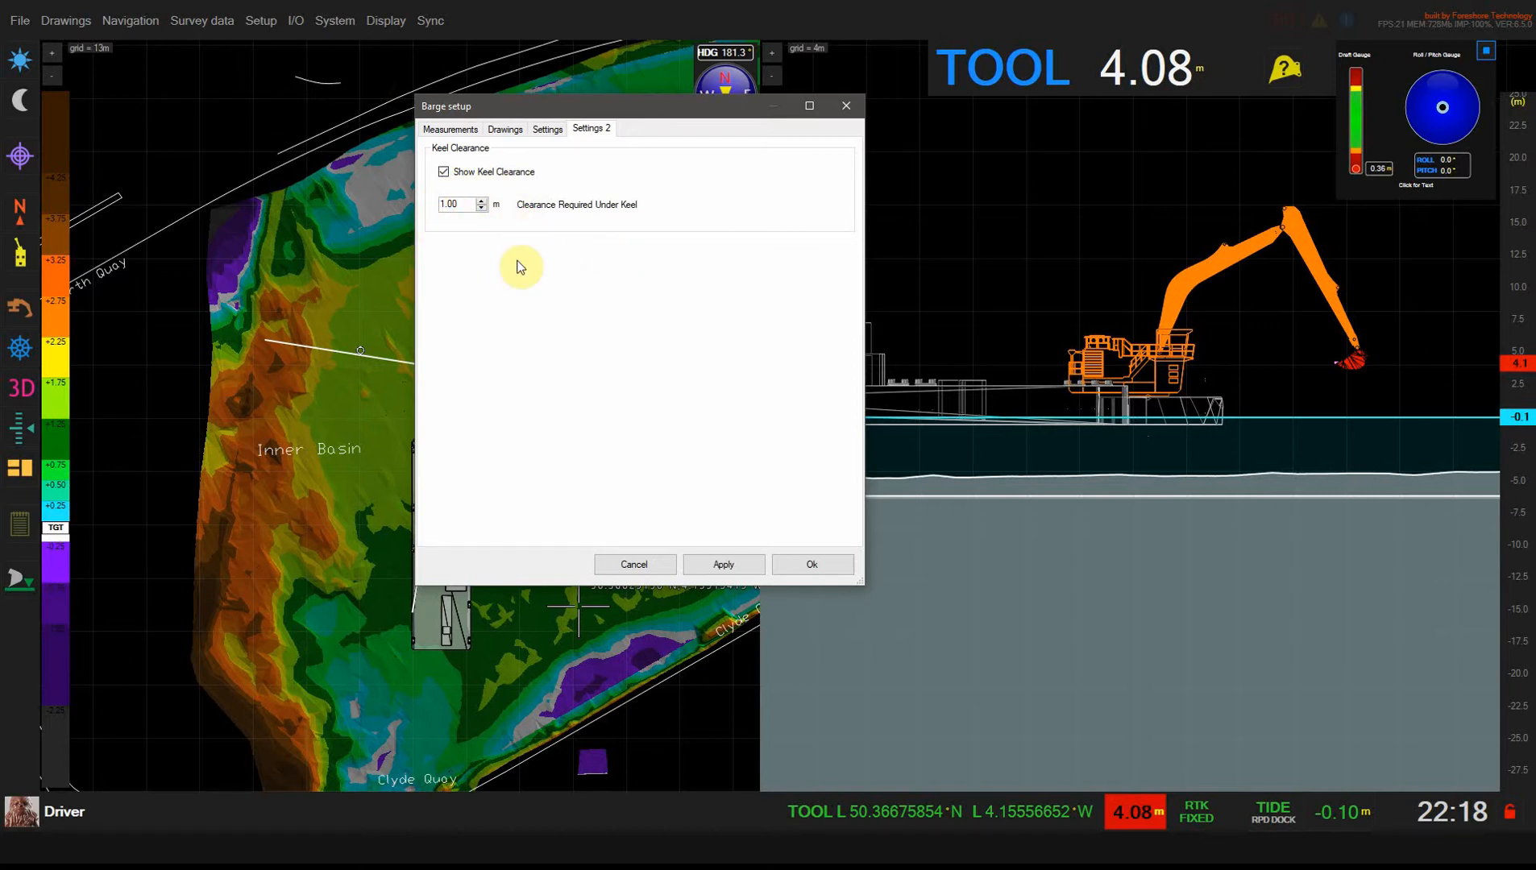
Accept the keel clearance setting so shading marks shallow areas along the basin edges.
left_click(812, 564)
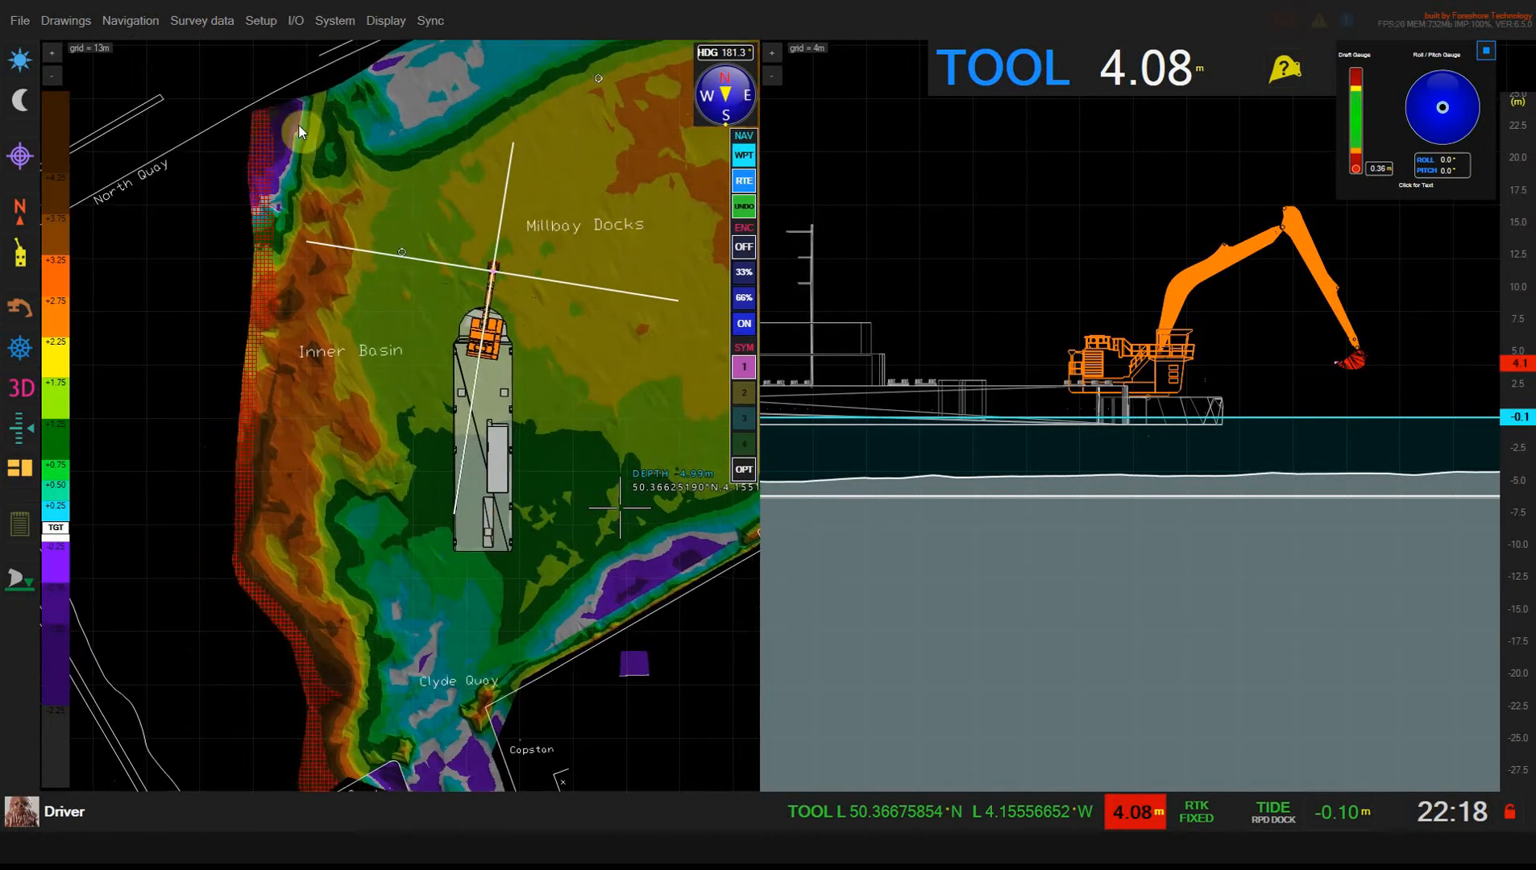
mouse_move(292, 170)
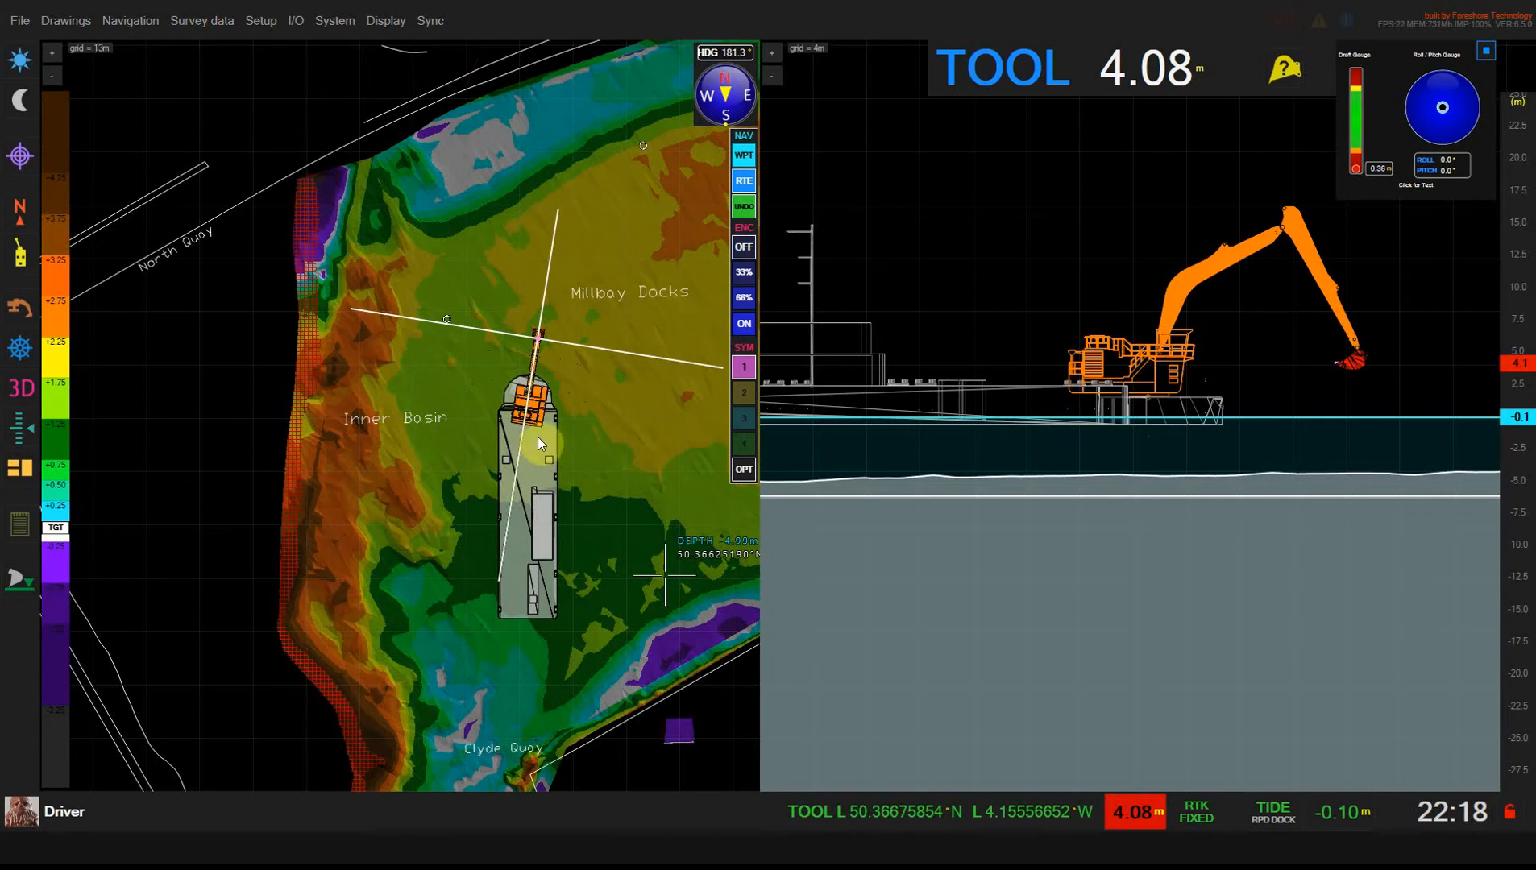
mouse_move(494, 450)
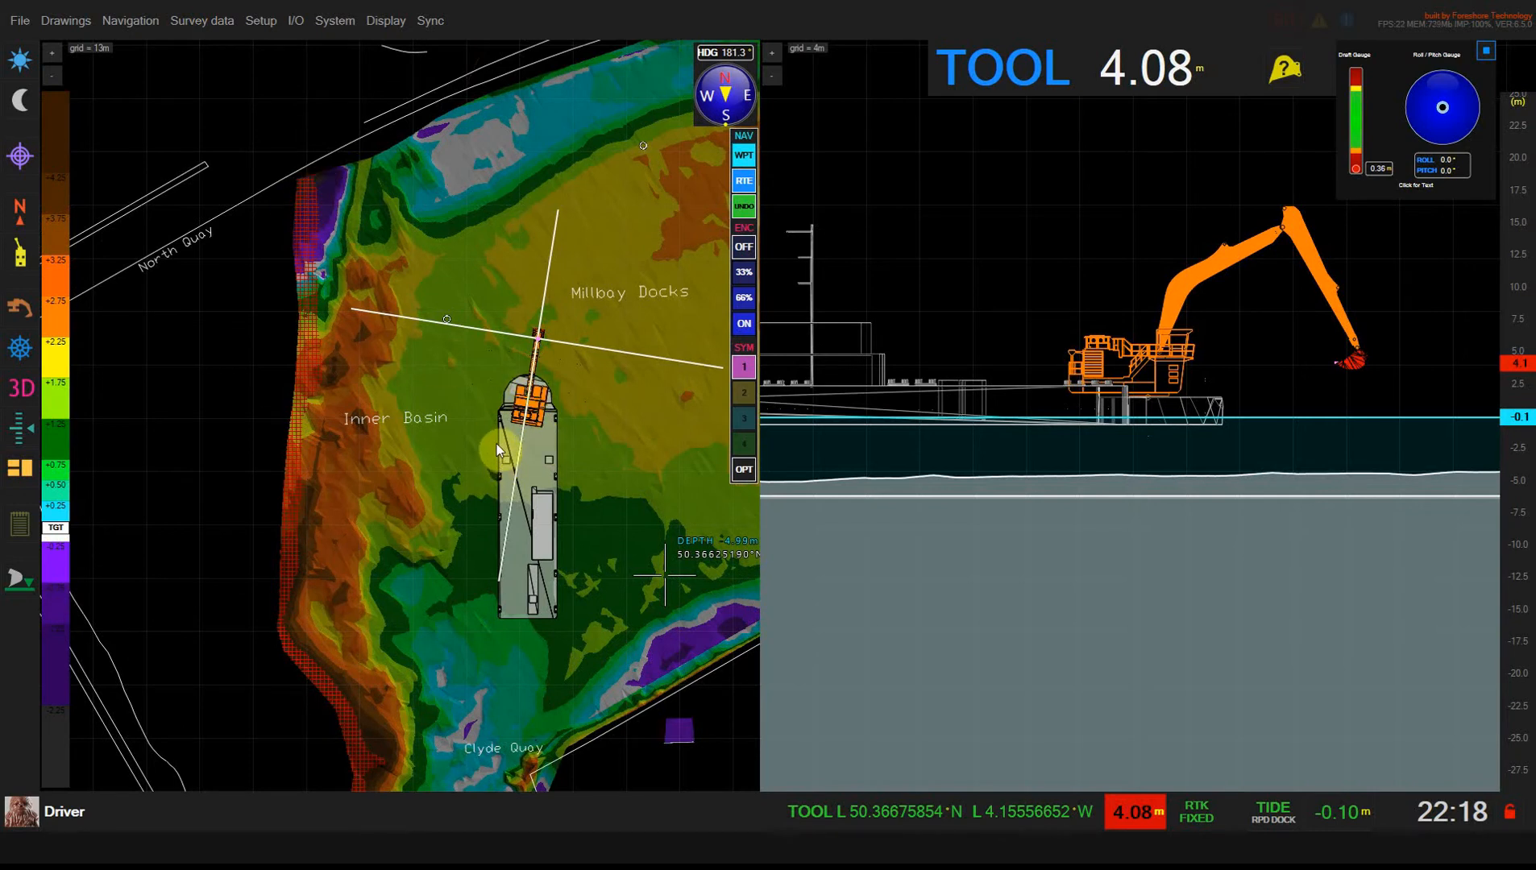
mouse_move(607, 520)
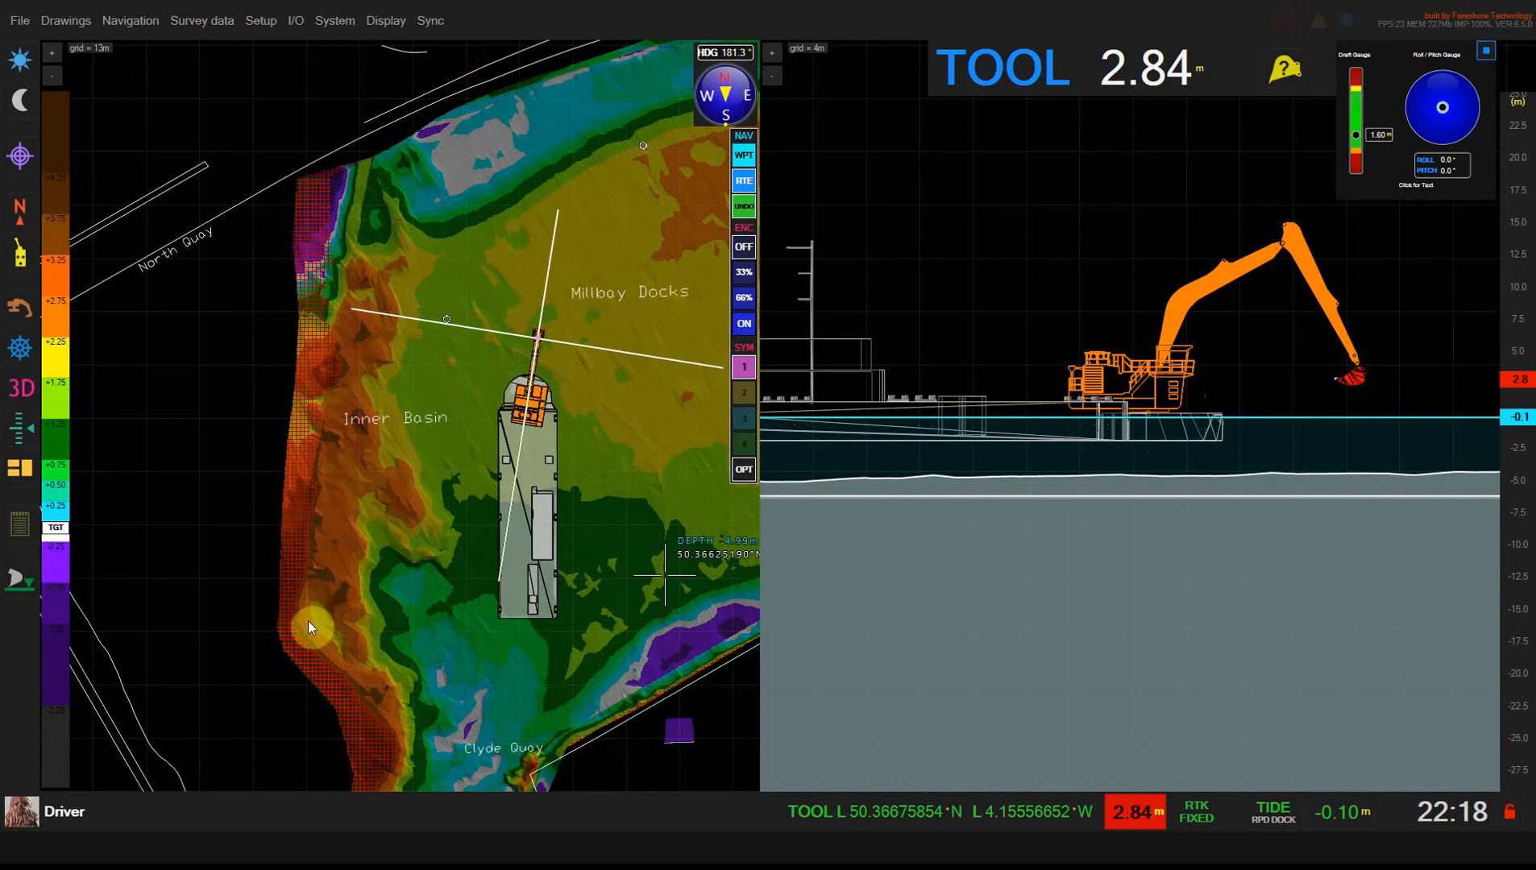
mouse_move(332, 213)
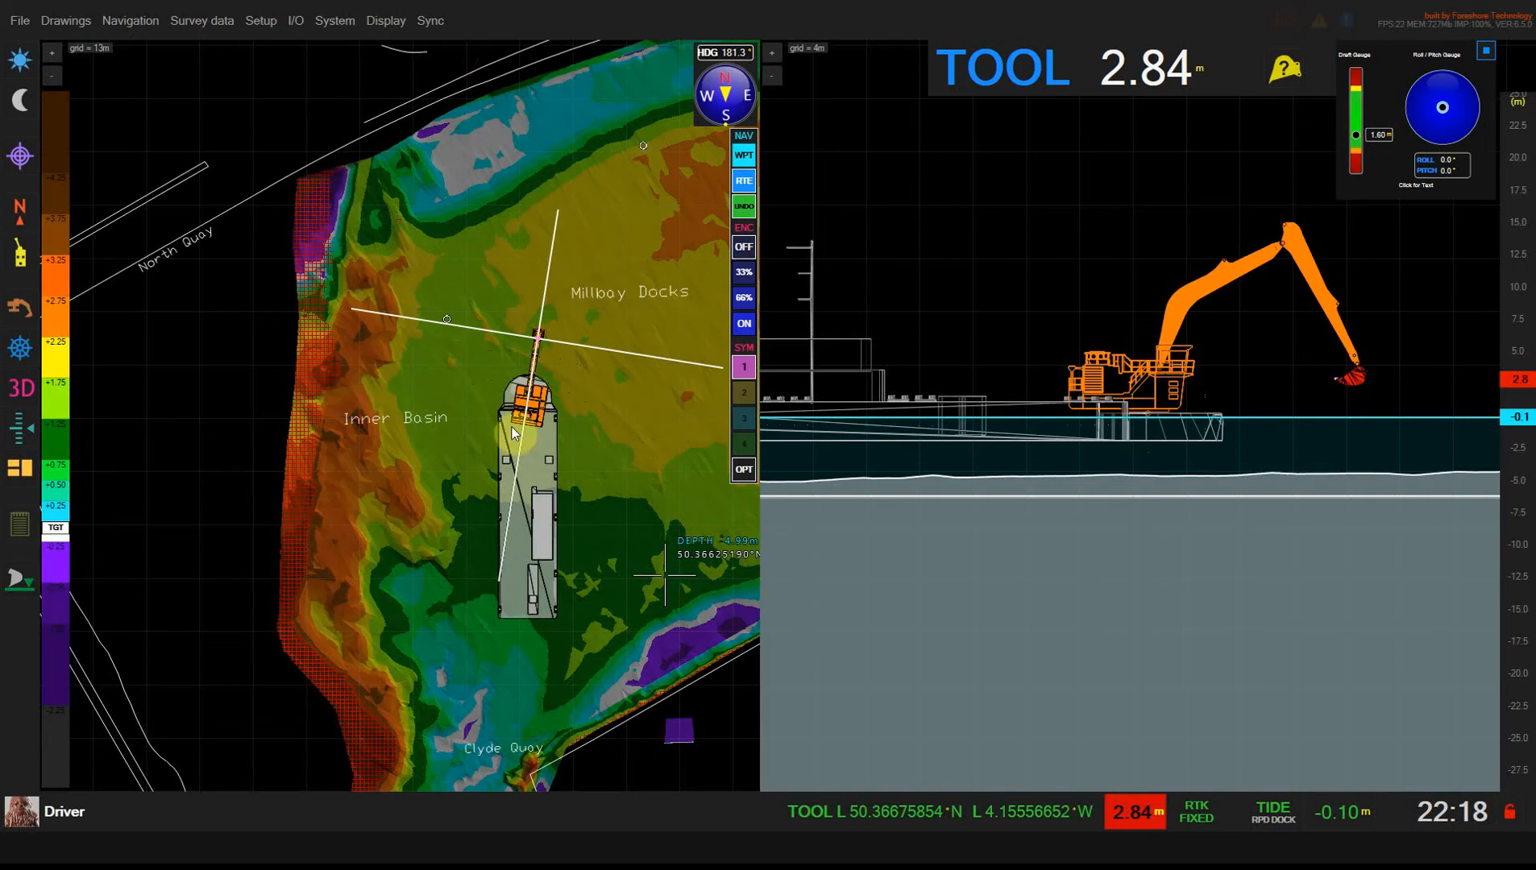
Raise Clearance Required Under Keel above 1.00 m in Barge setup, hatching shallow dock patches.
left_click(260, 21)
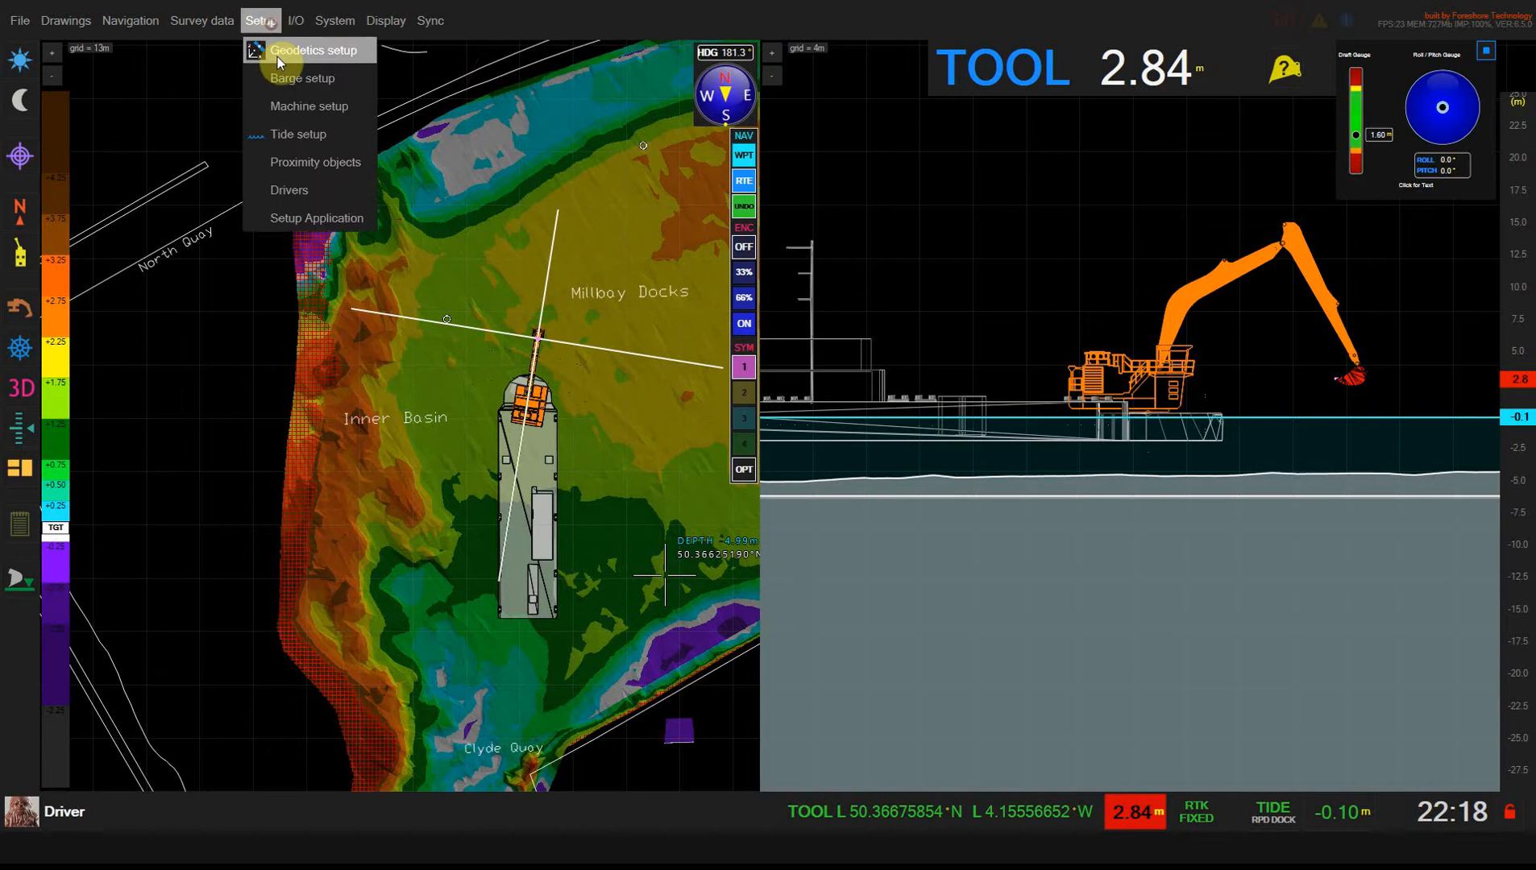
left_click(302, 78)
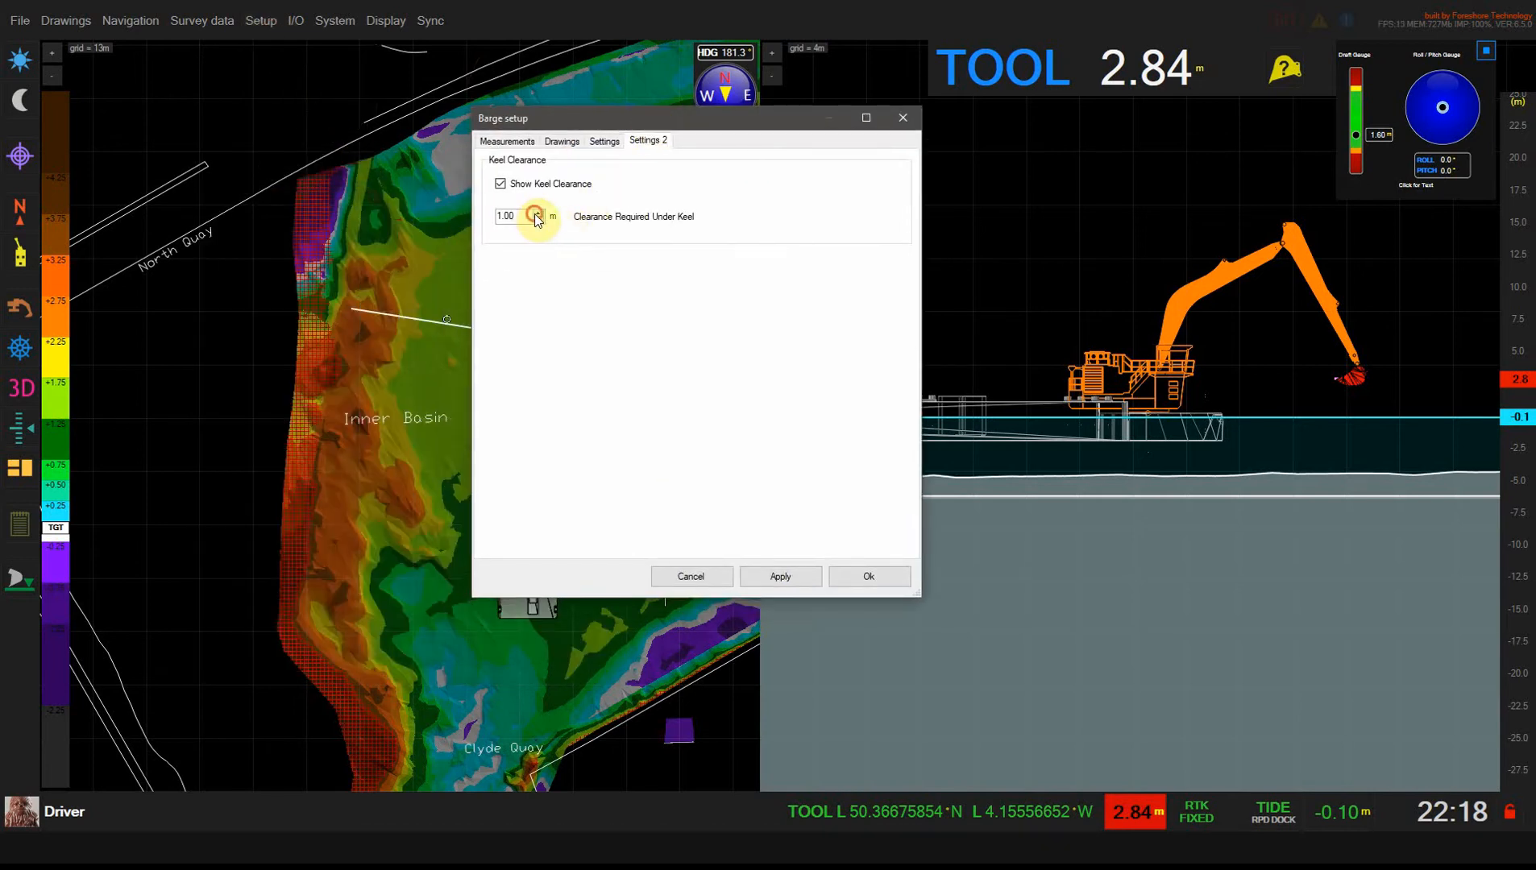
left_click(780, 576)
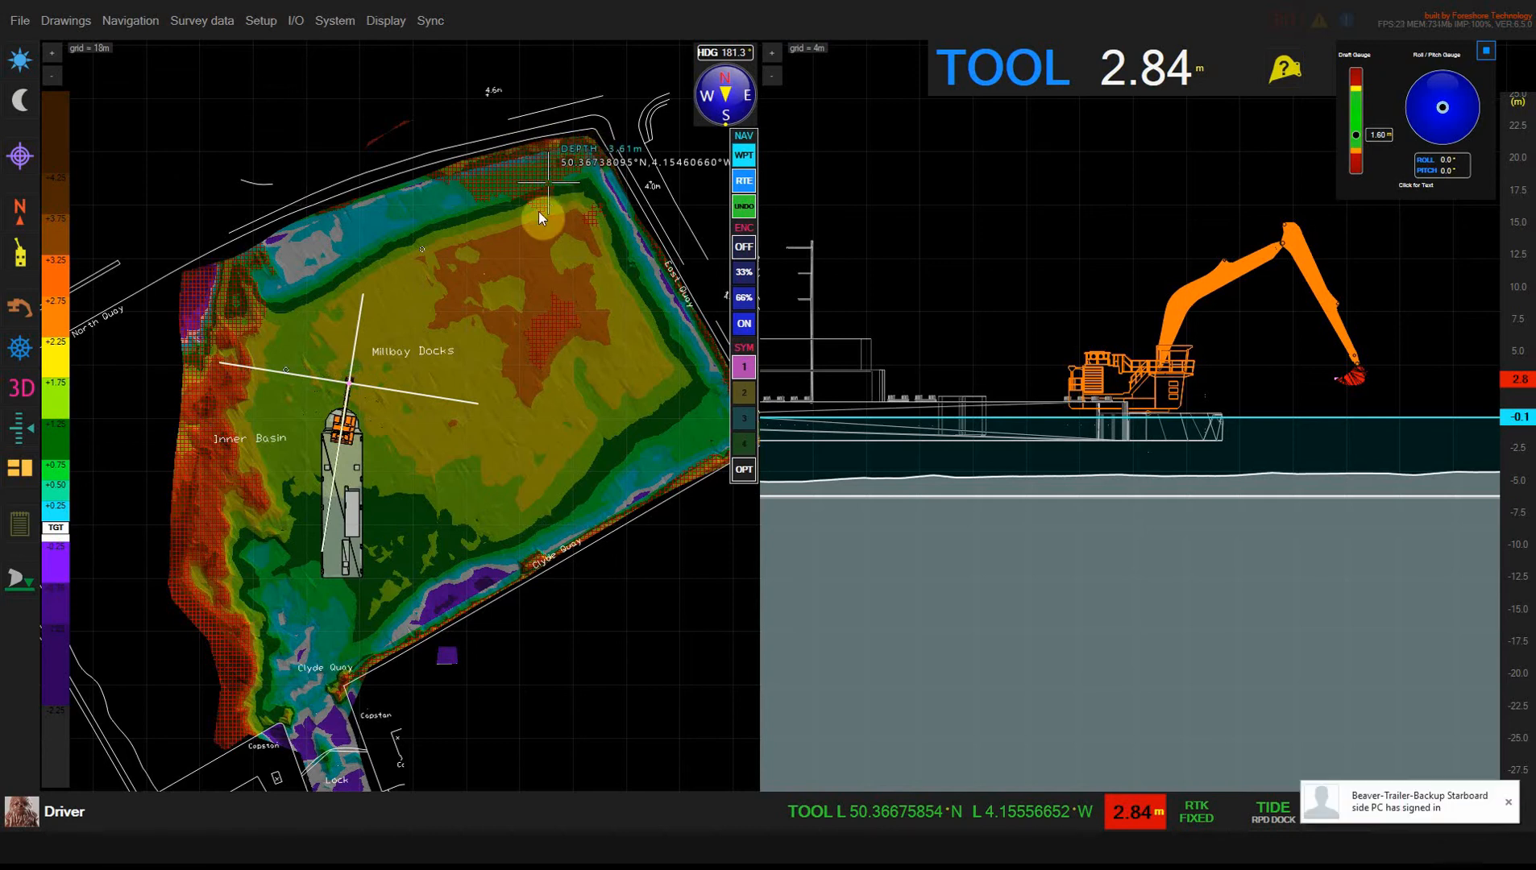
mouse_move(441, 300)
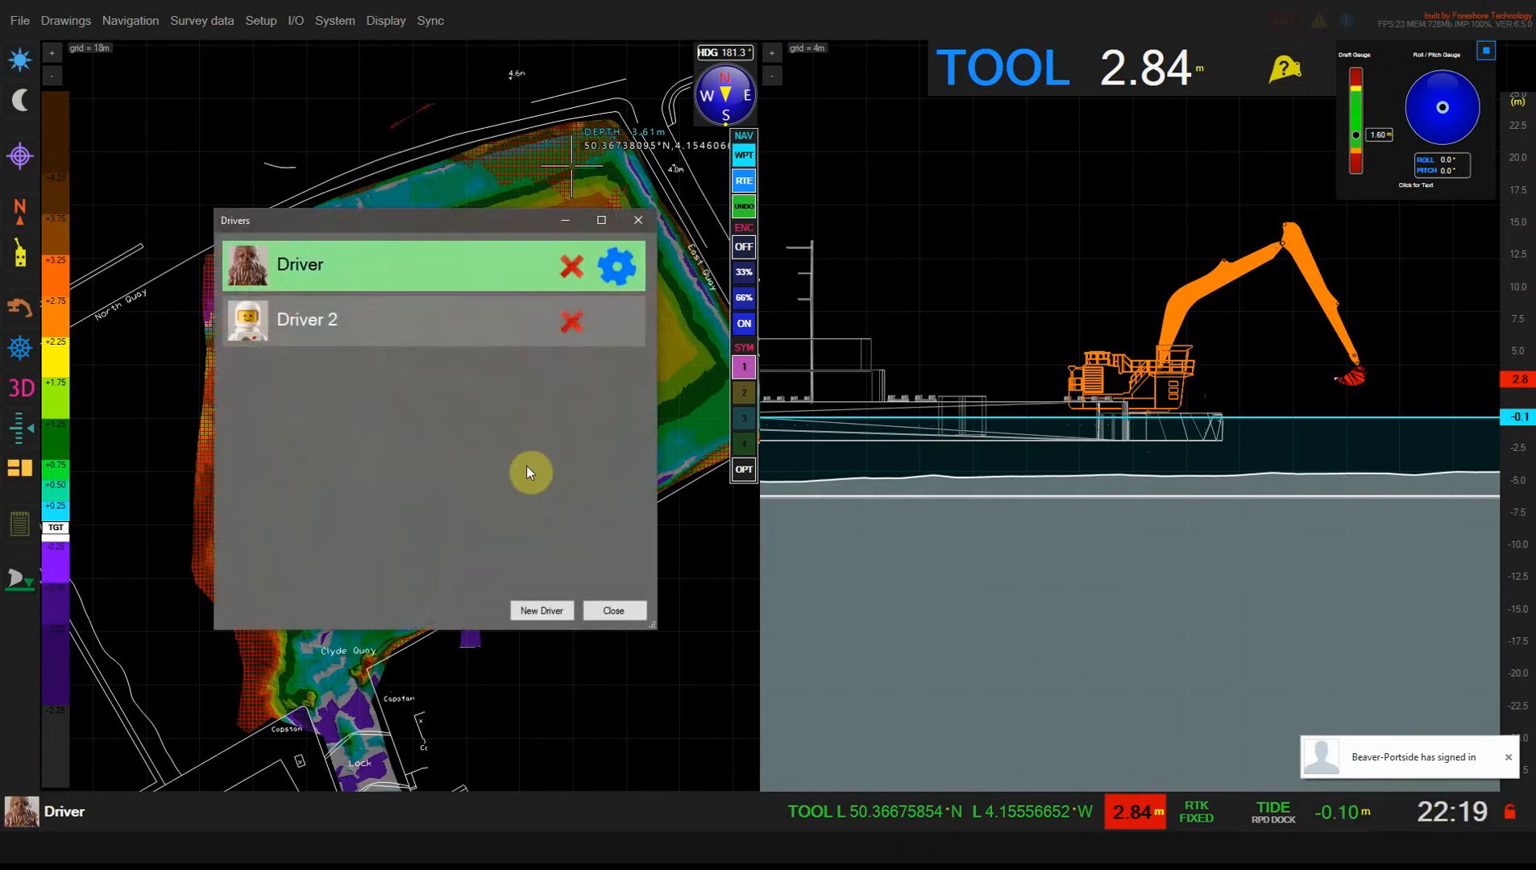
Review the current driver's Colour Settings, then close the driver settings and drivers list.
left_click(617, 265)
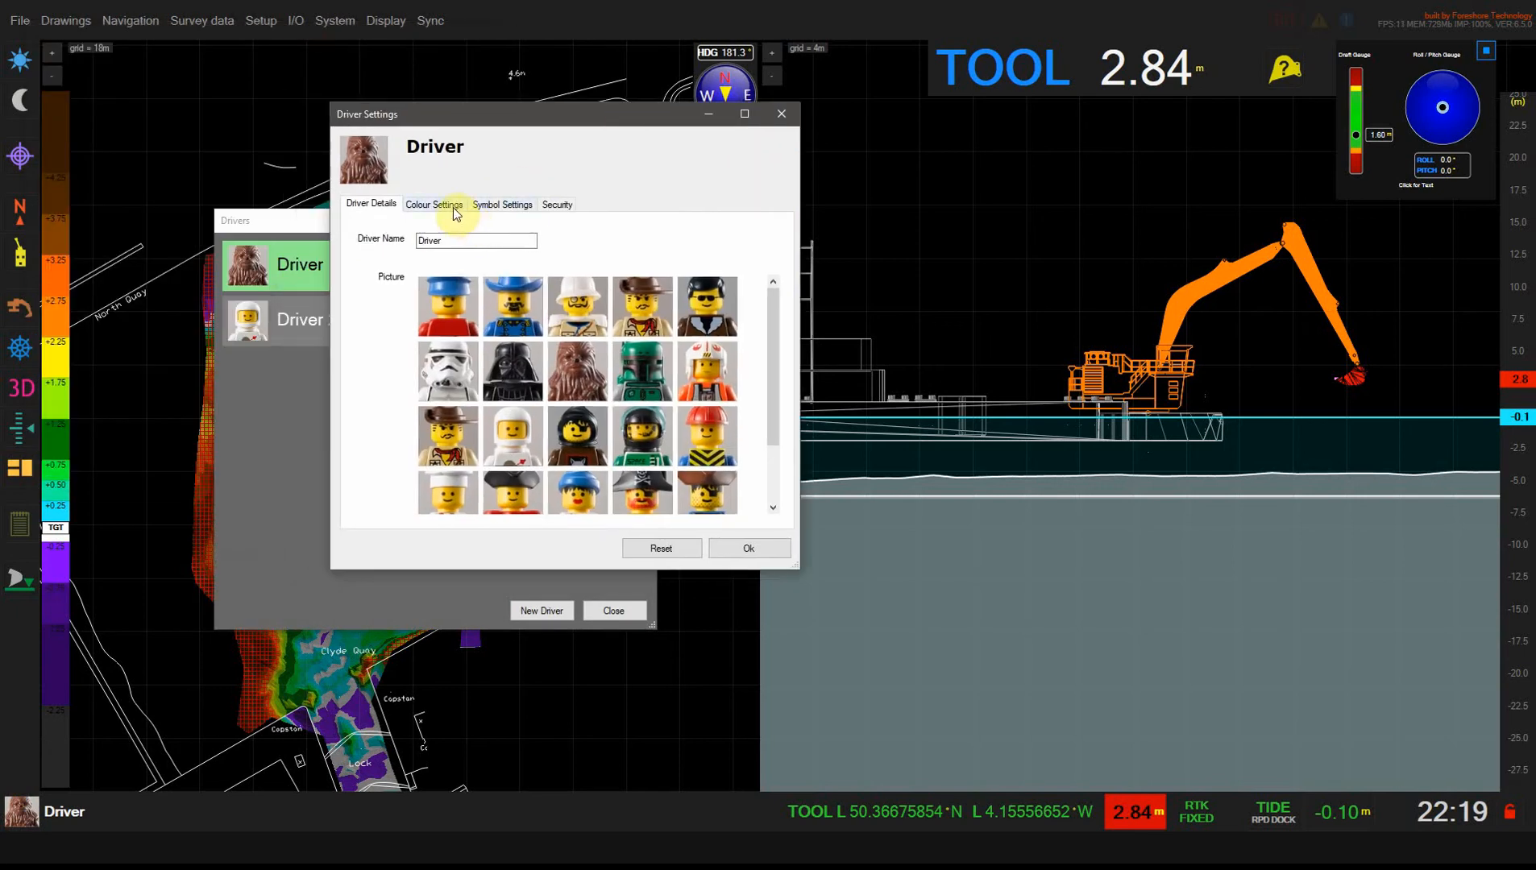
left_click(434, 204)
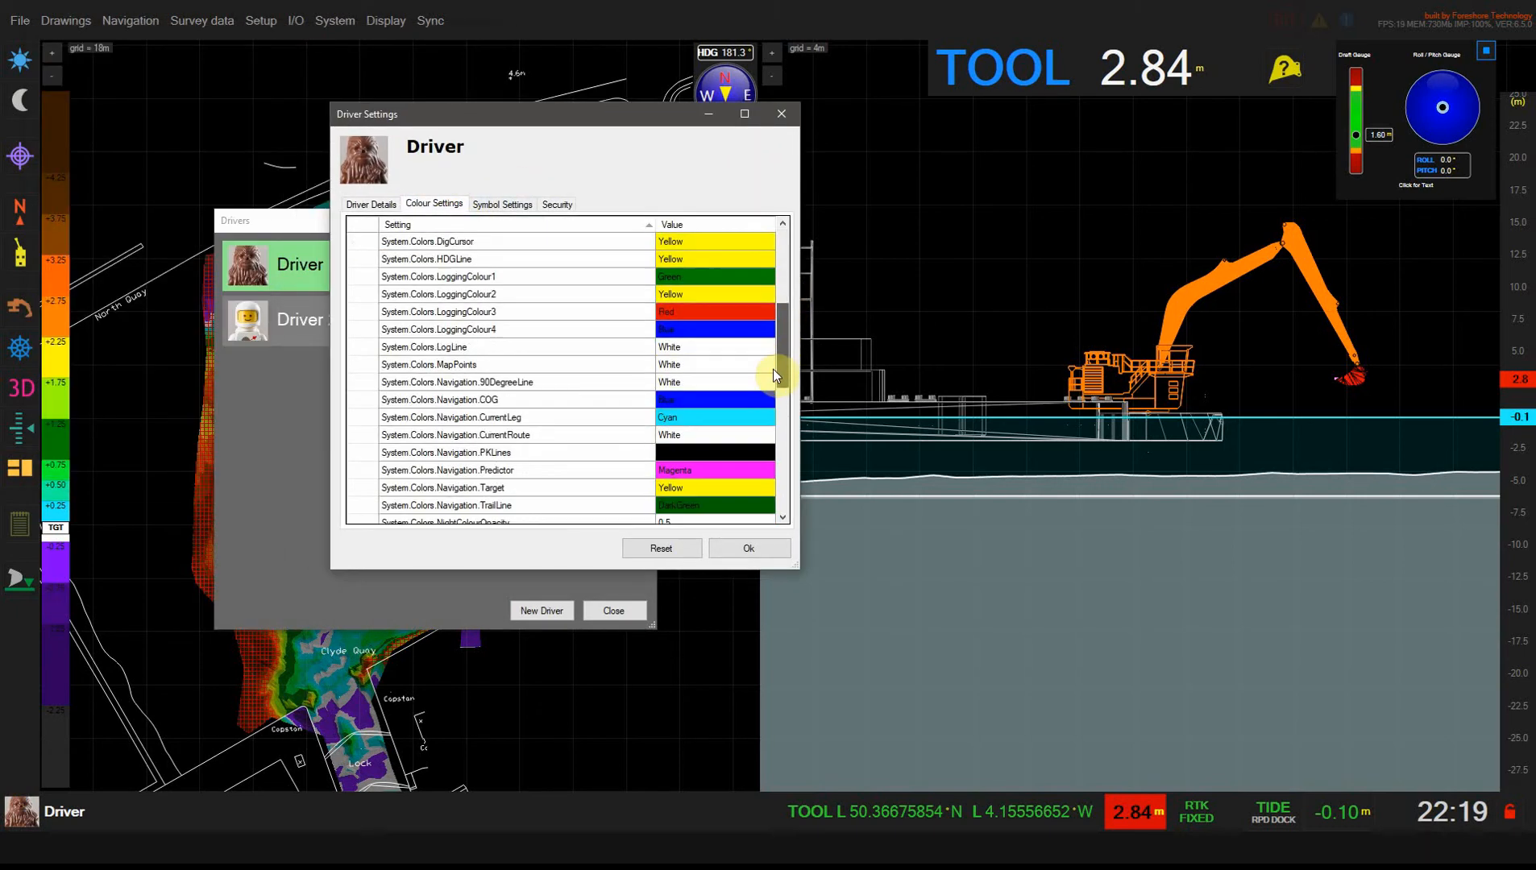
scroll("down", 3)
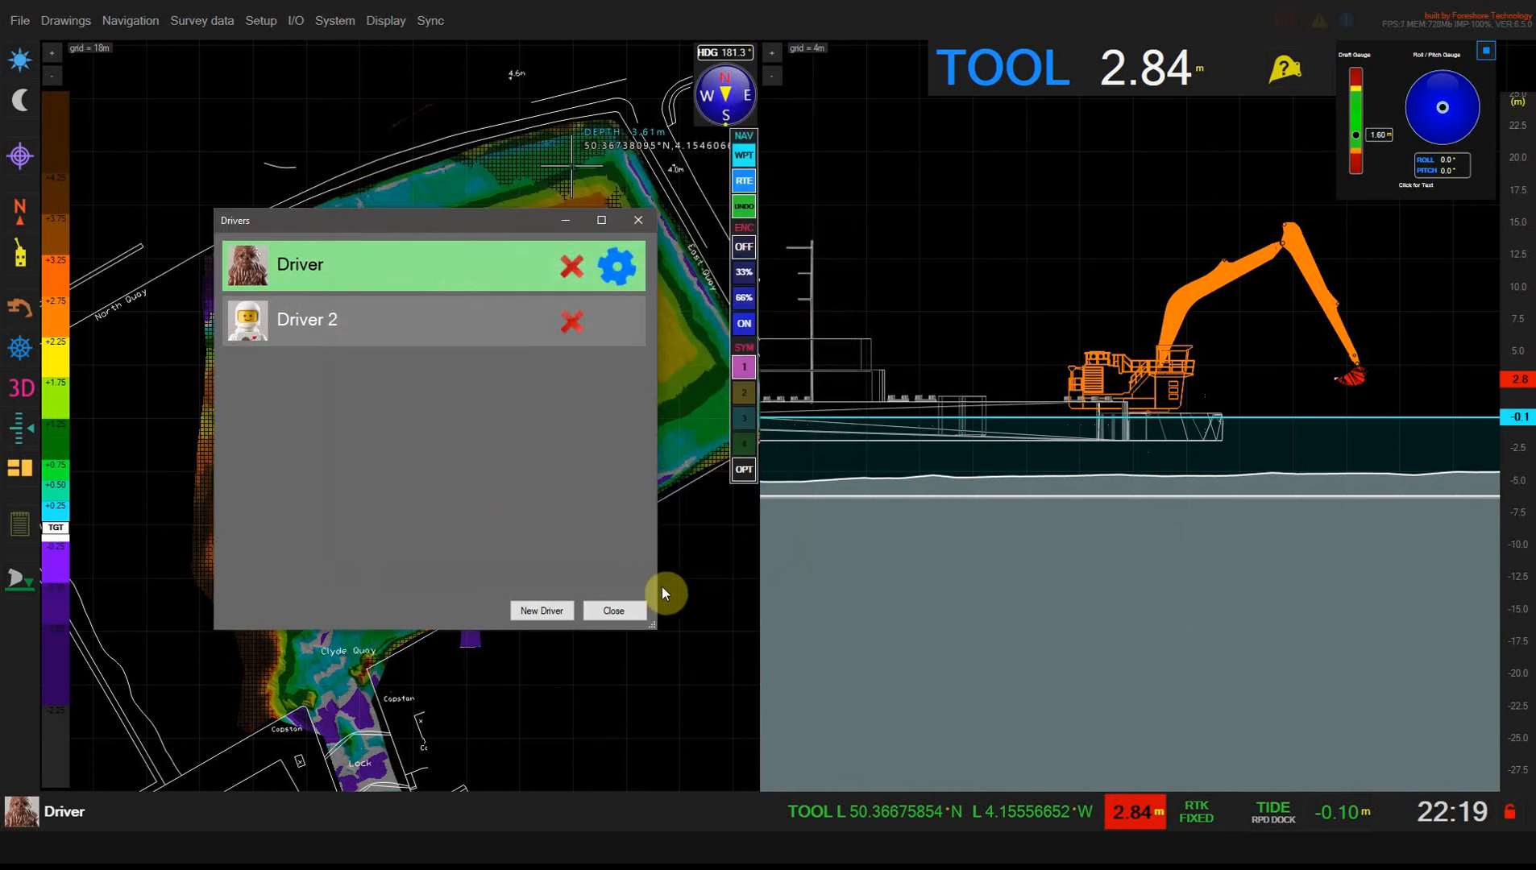
left_click(613, 611)
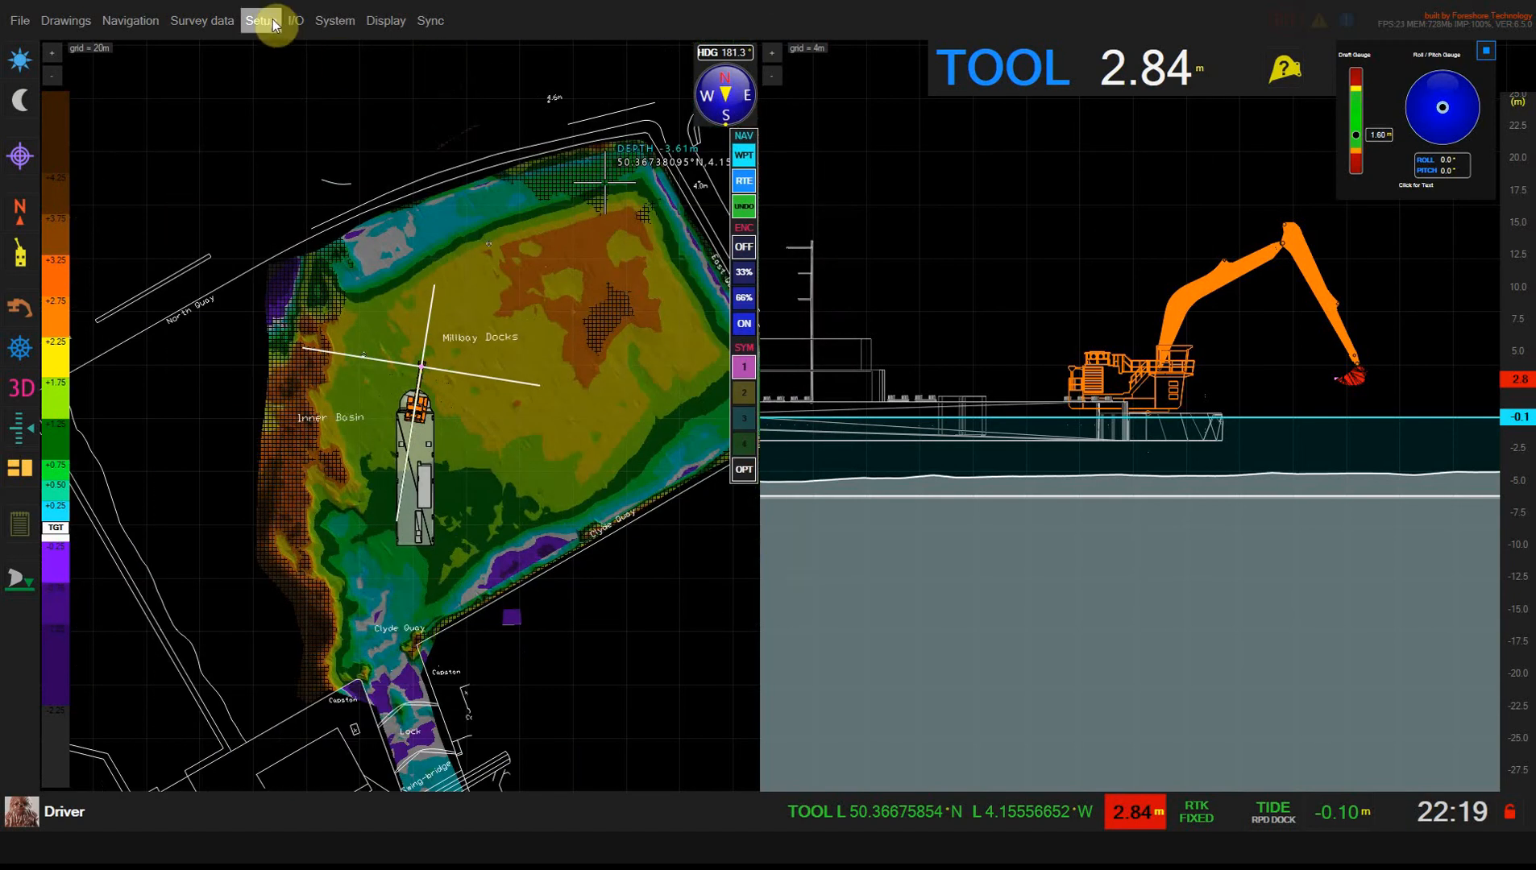
left_click(259, 20)
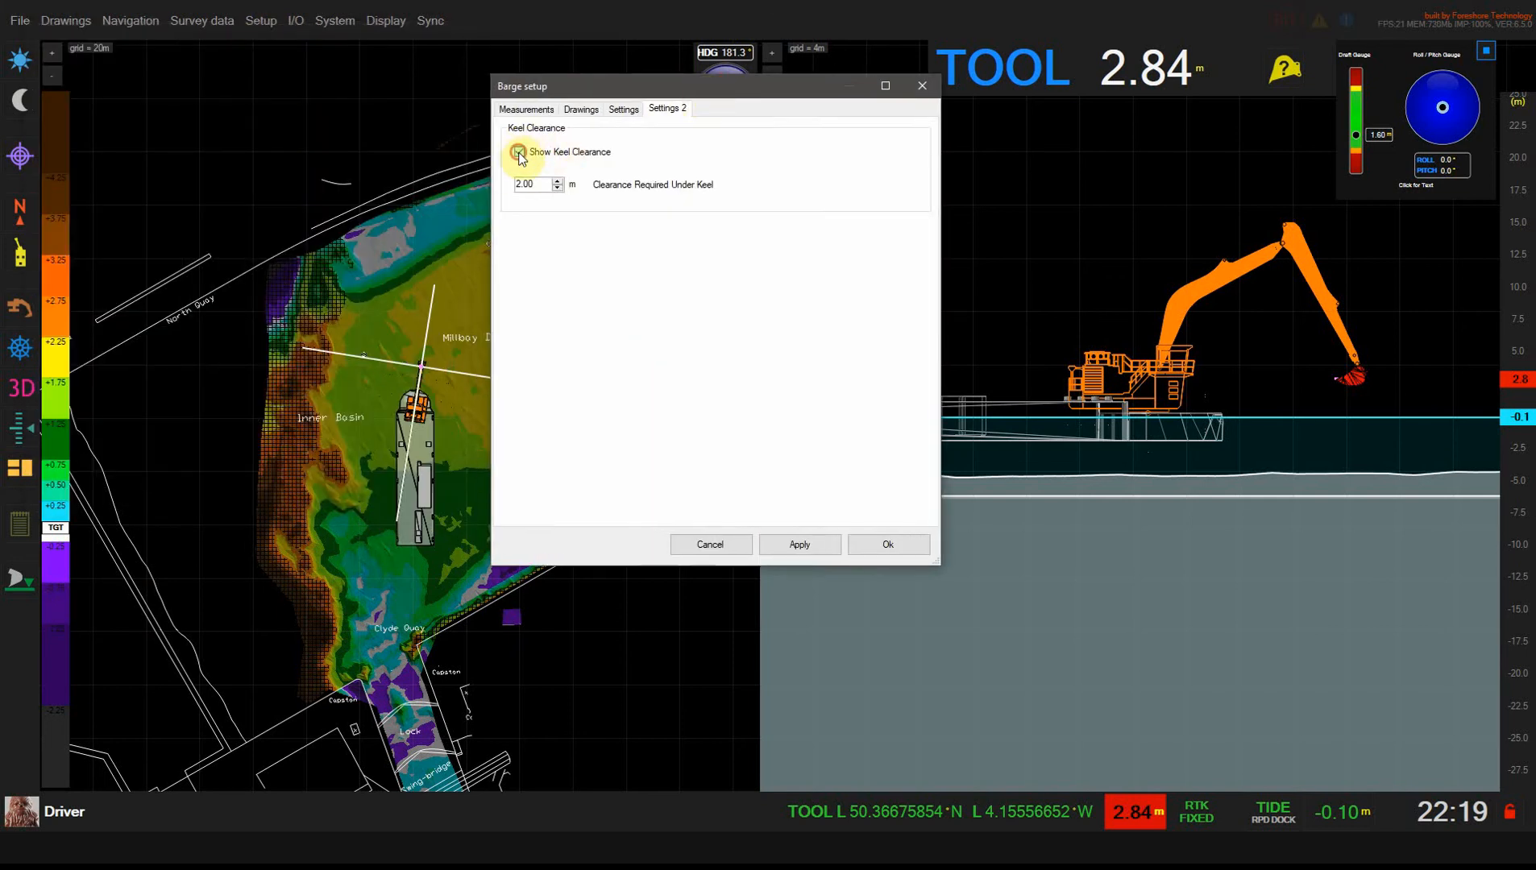
left_click(799, 544)
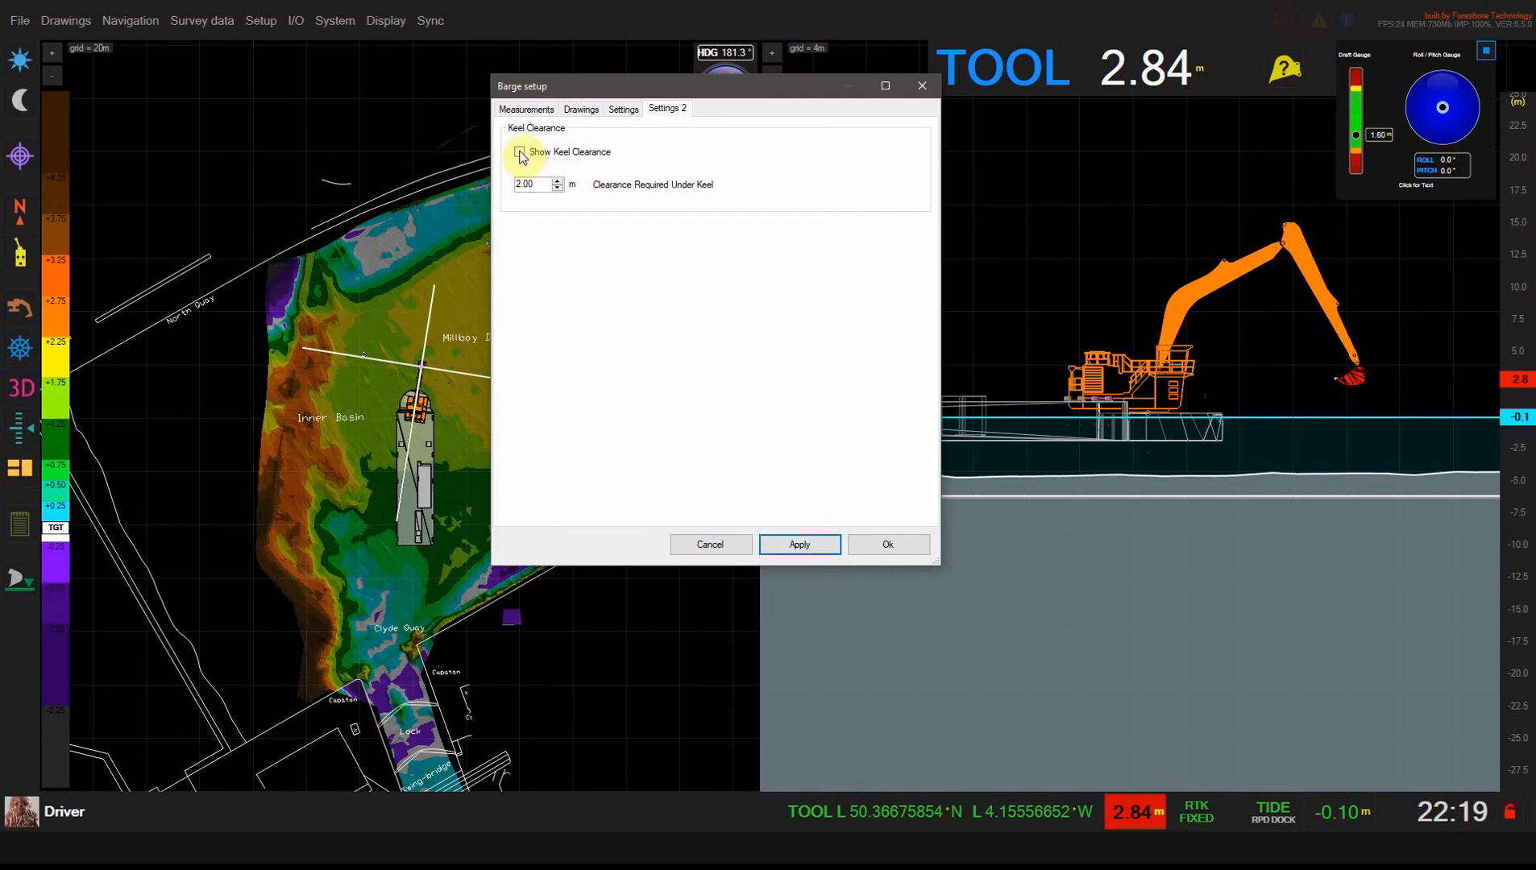
left_click(519, 152)
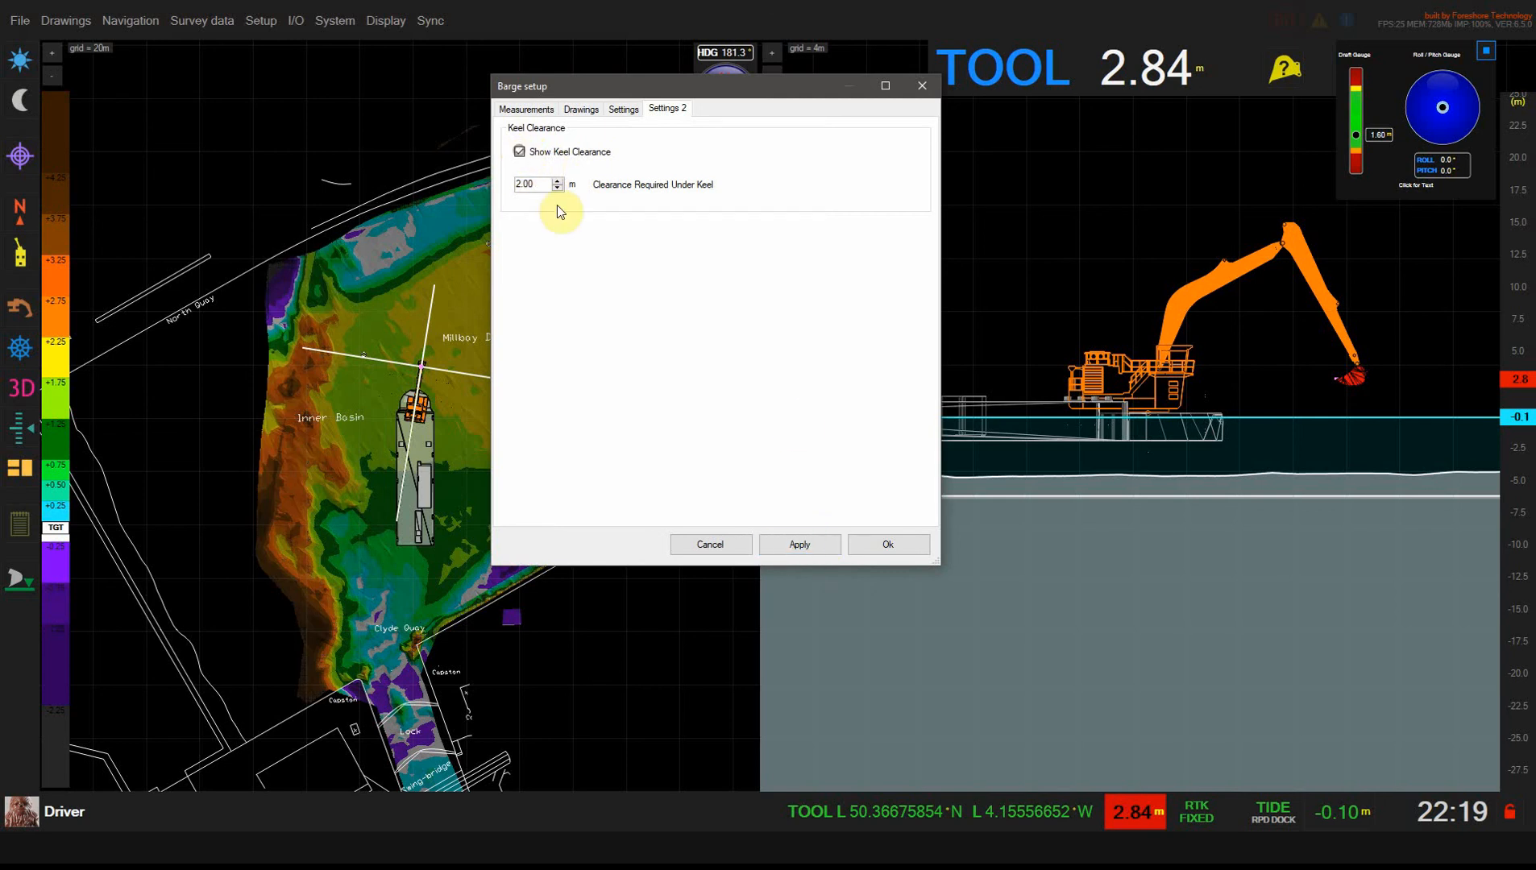
left_click(888, 543)
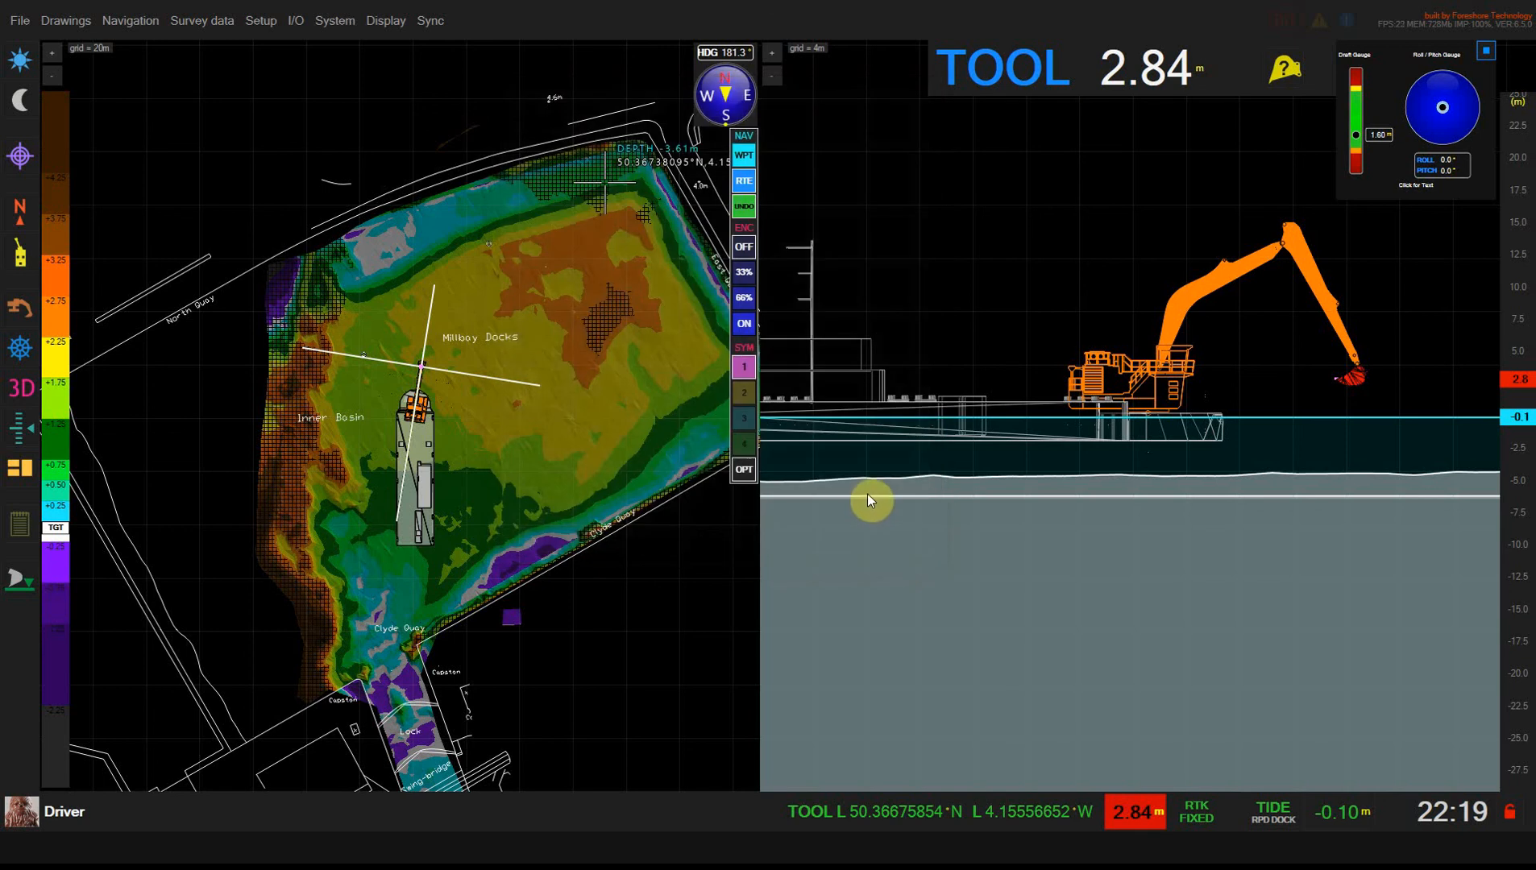